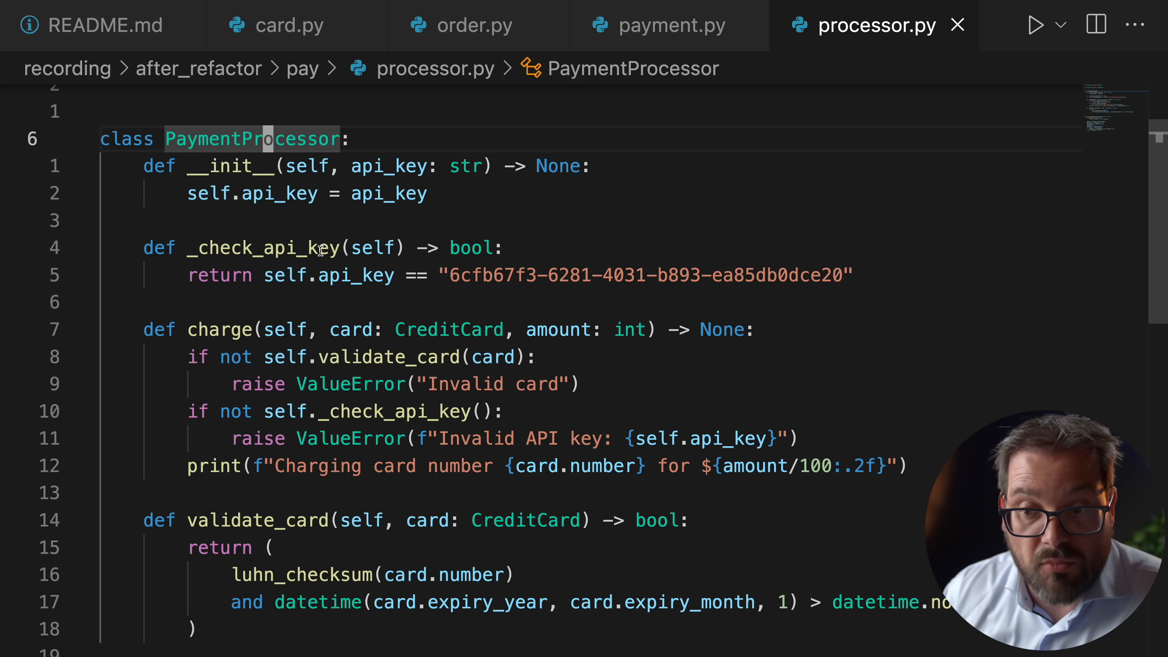
Switch from processor.py to order.py showing the Order dataclass with total and pay
{"action": "scroll", "scroll_direction": "down", "scroll_amount": 3}
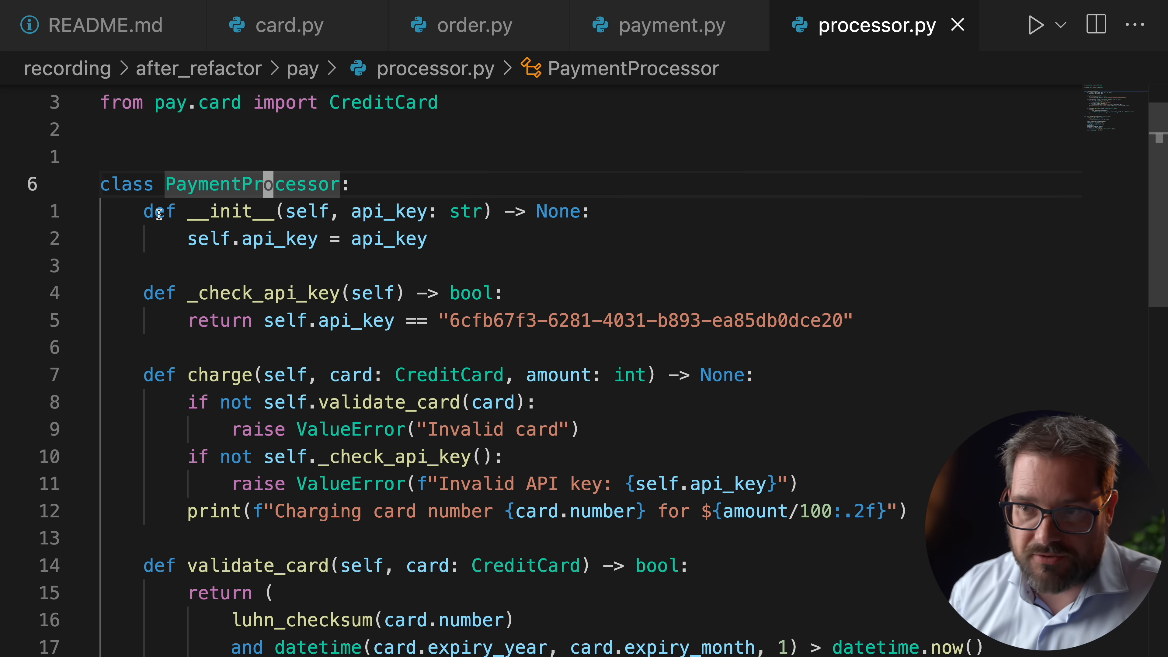
{"action": "left_click", "coordinate": [471, 25]}
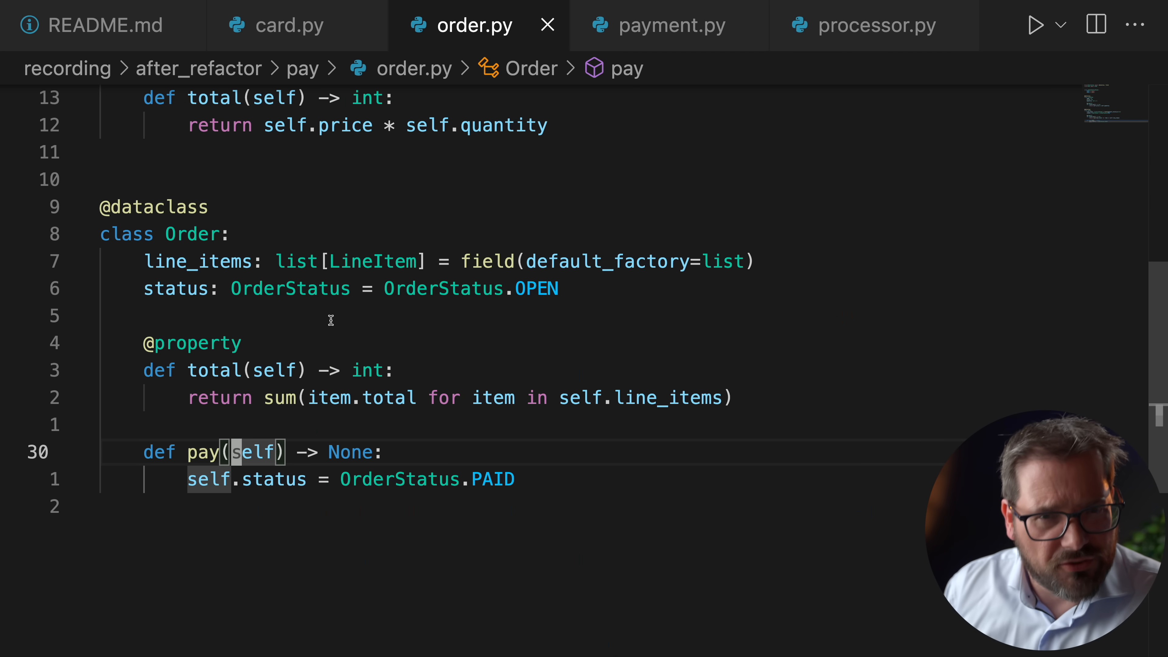